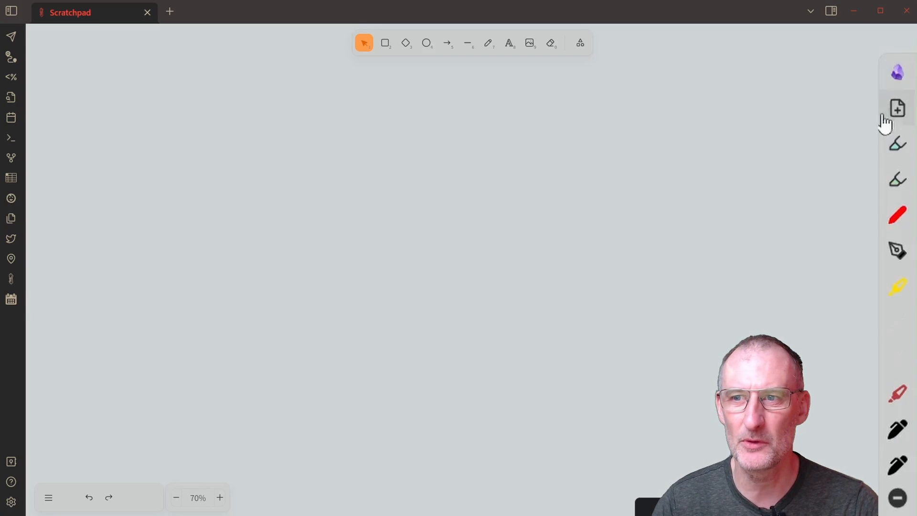
Open the Excalidraw actions panel from the right-hand sidebar icon.
click(898, 73)
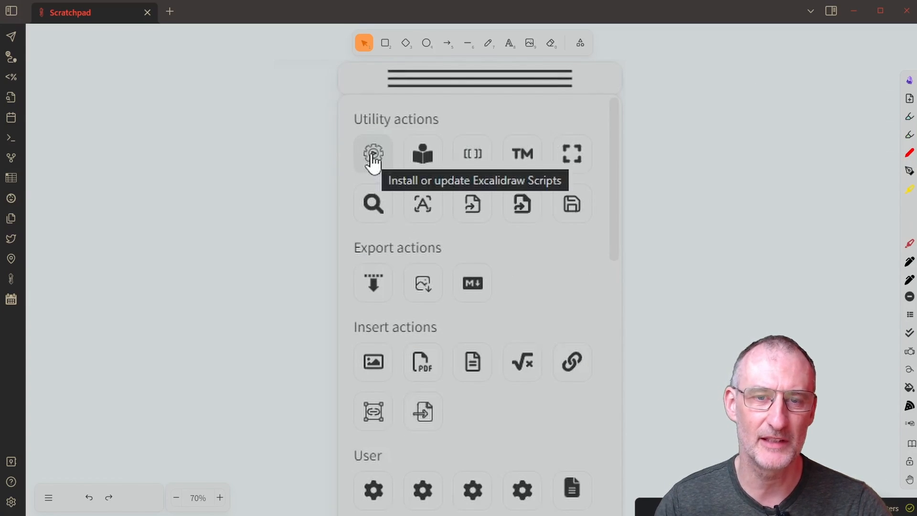
Install the Excalidraw Collaboration Frame script from the Excalidraw Scripts library.
click(373, 153)
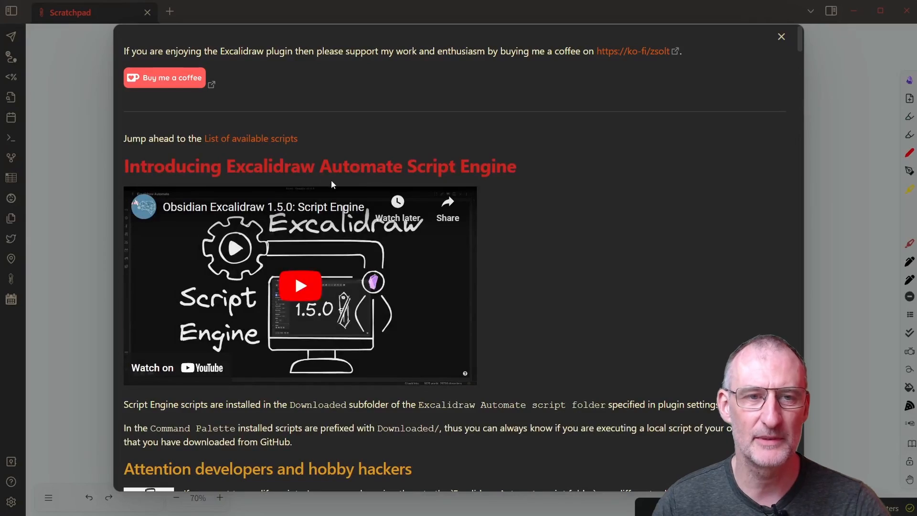
click(251, 138)
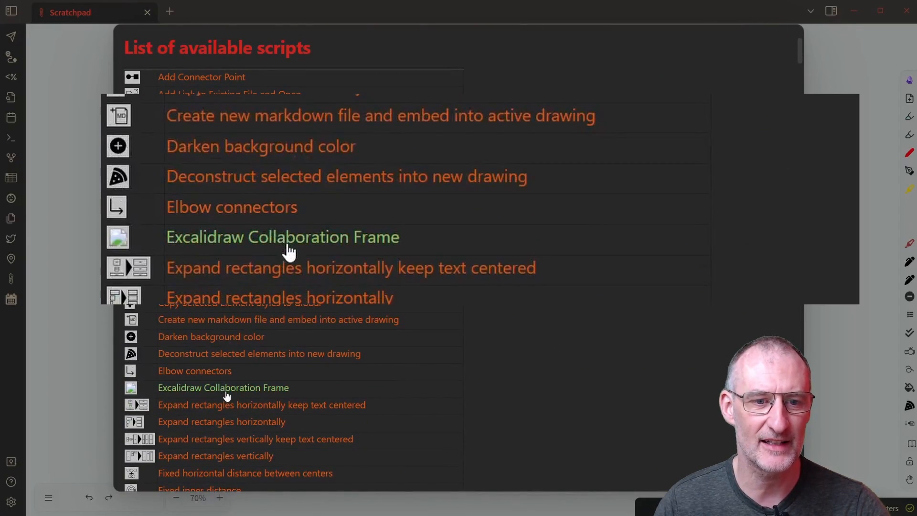
mouse_move(327, 249)
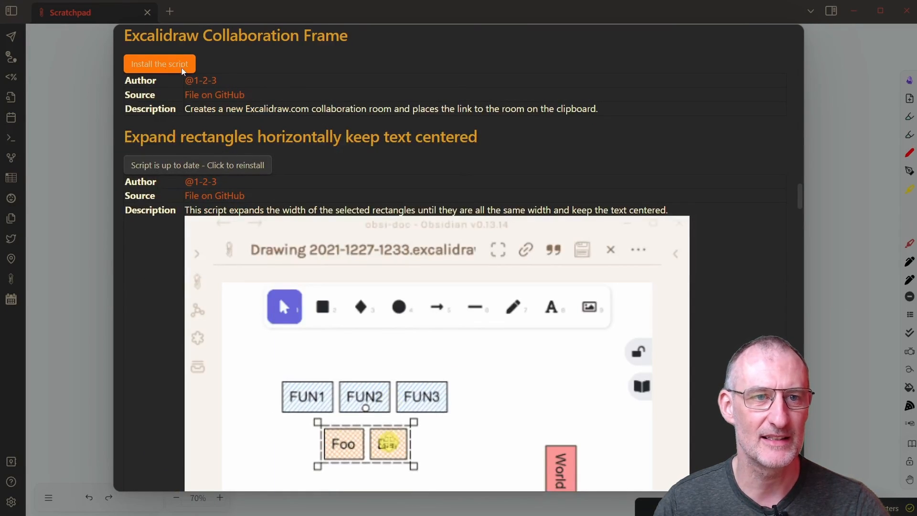
click(159, 64)
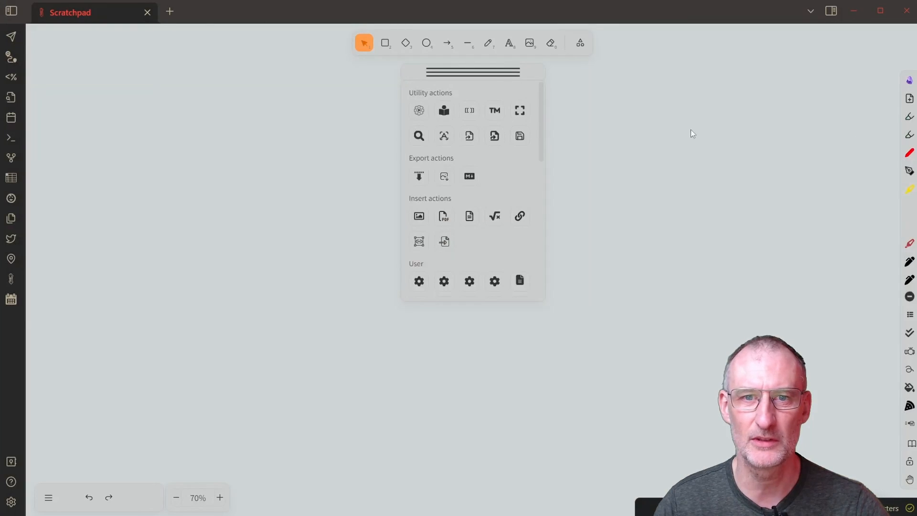
mouse_move(444, 111)
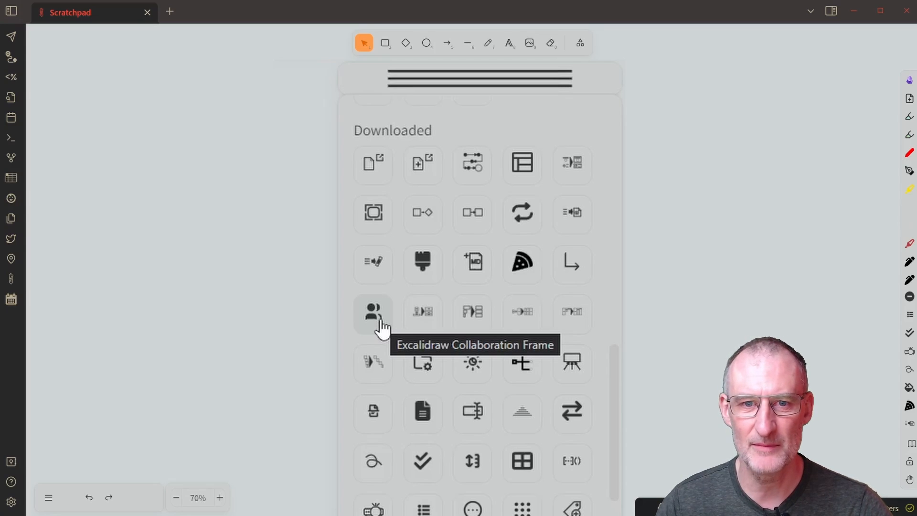
Run the downloaded Excalidraw Collaboration Frame script to embed a new excalidraw.com room.
click(373, 312)
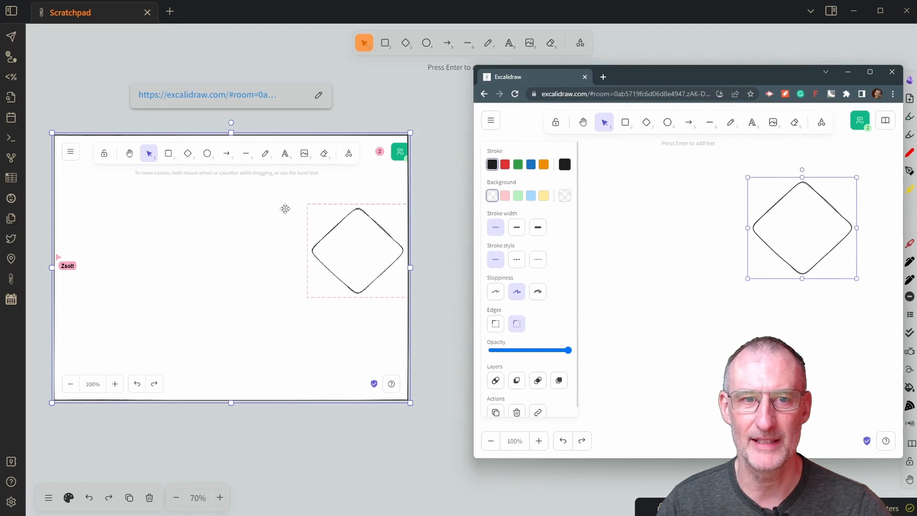
Return from Chrome to the Obsidian Scratchpad showing the embedded room with the diamond.
click(893, 72)
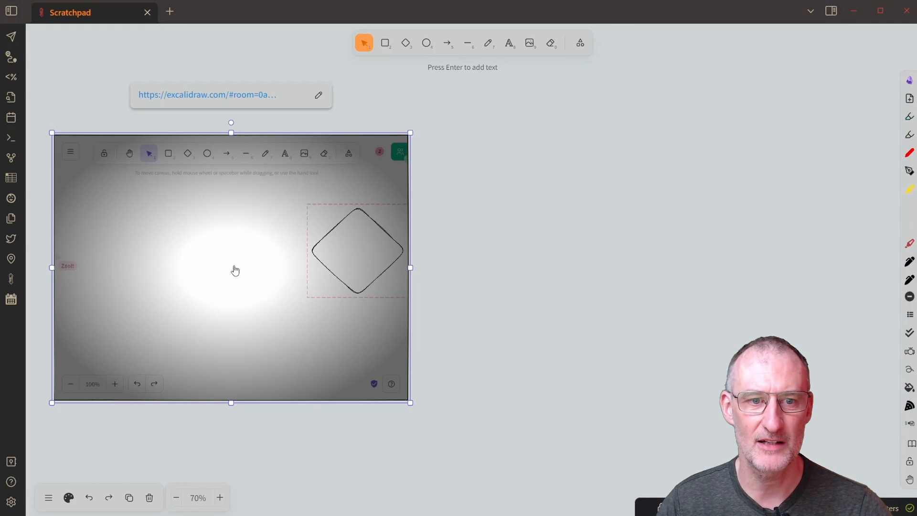
Draw a rounded rectangle left of the diamond inside the embedded collaboration frame.
click(168, 153)
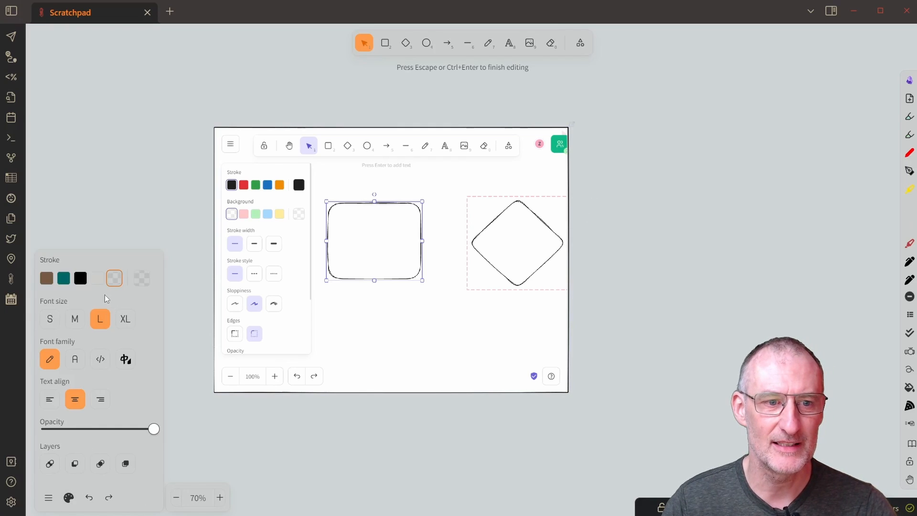
Write a left-aligned note 'These are my notes about the meeting' right of the frame.
click(80, 278)
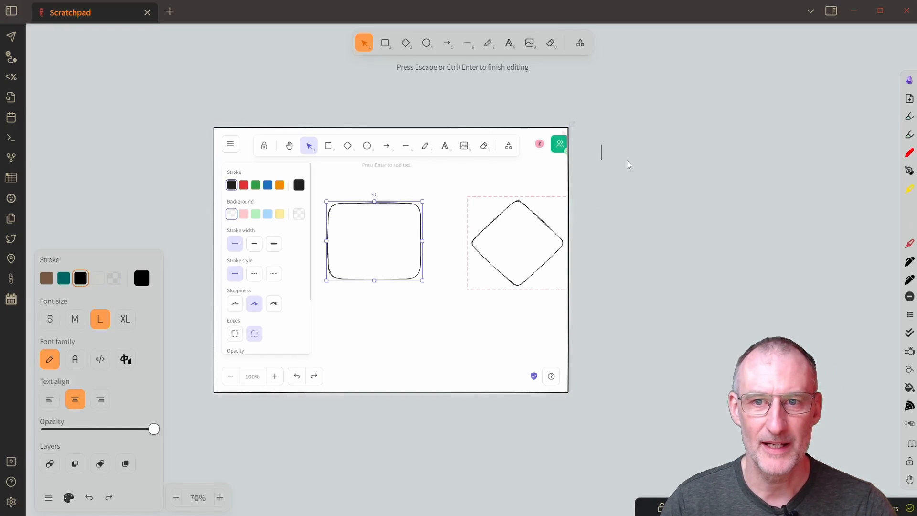
text(These are)
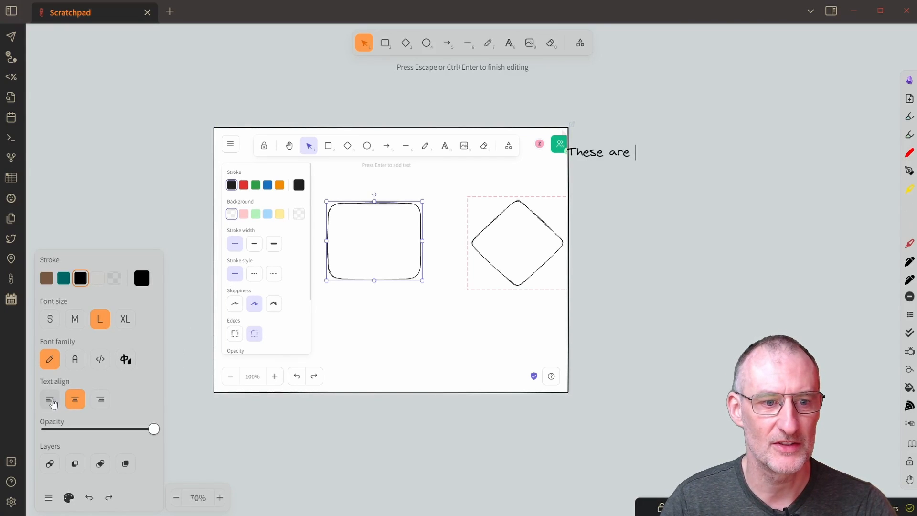
click(49, 399)
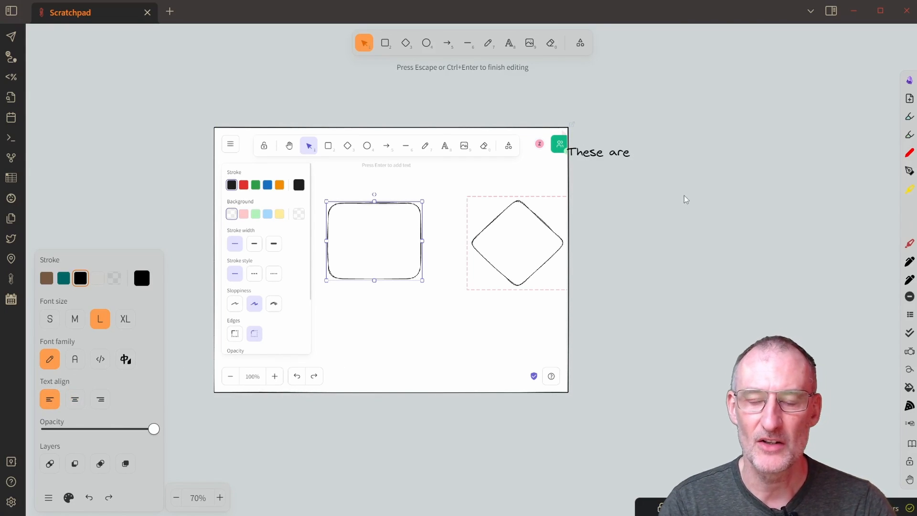
text(my notes about the meeting)
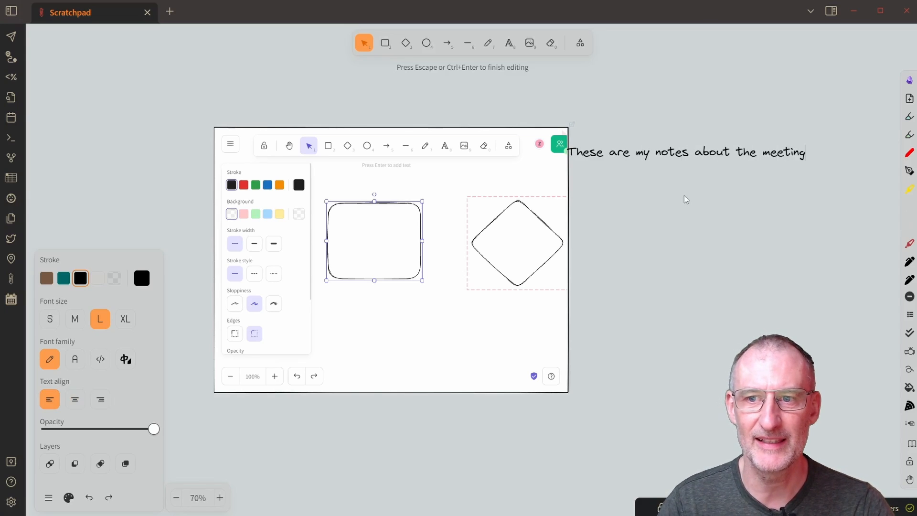
click(705, 148)
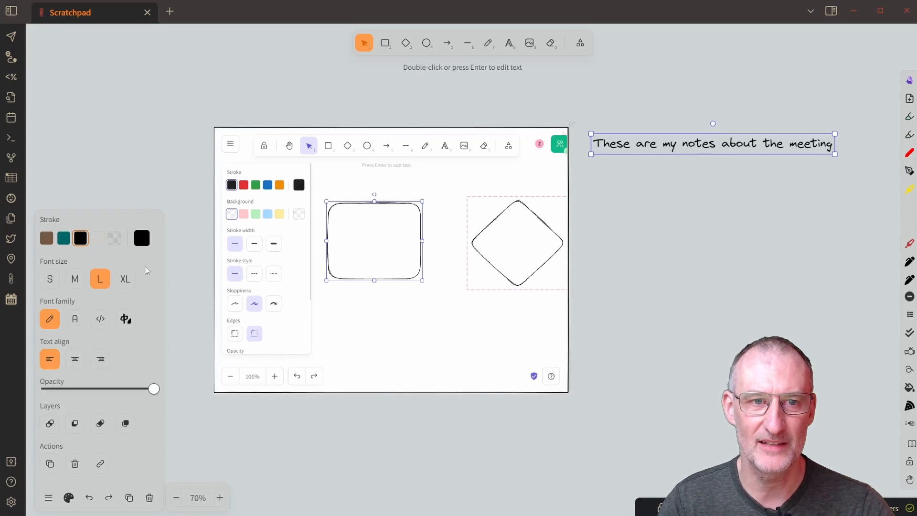
mouse_move(647, 362)
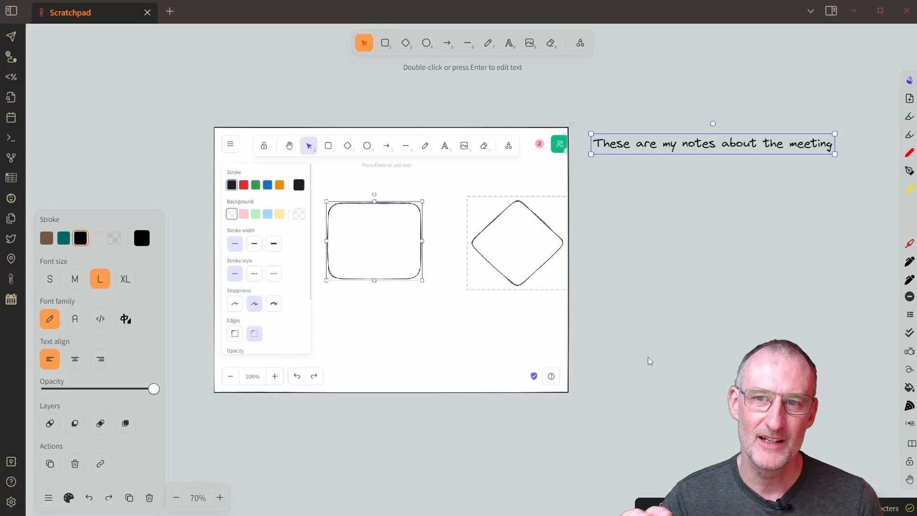
mouse_move(830, 177)
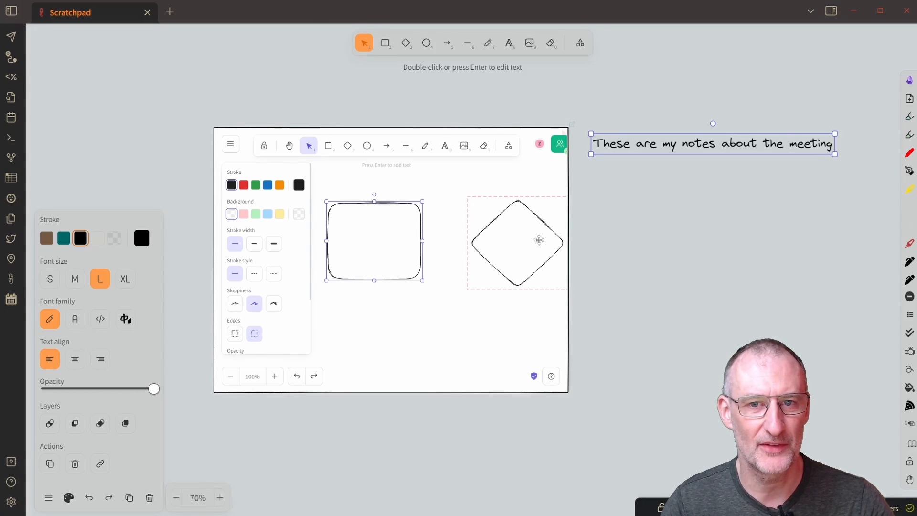
mouse_move(552, 234)
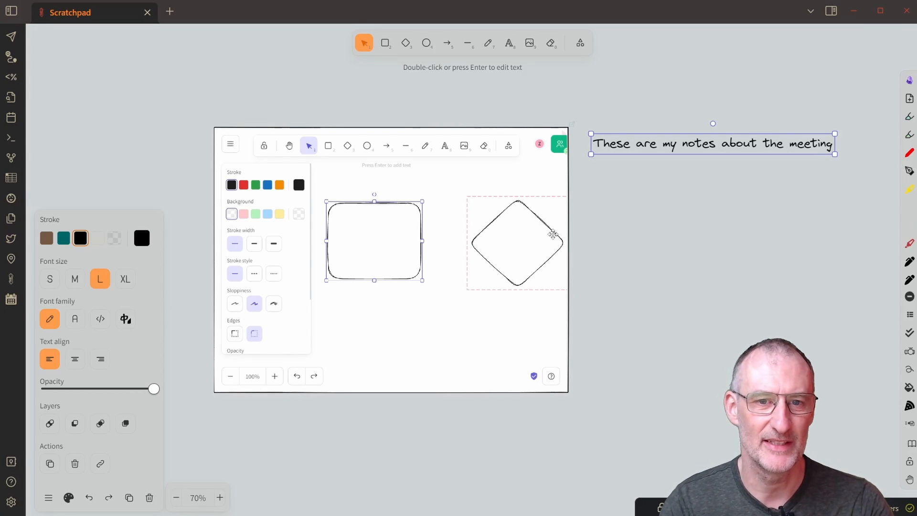